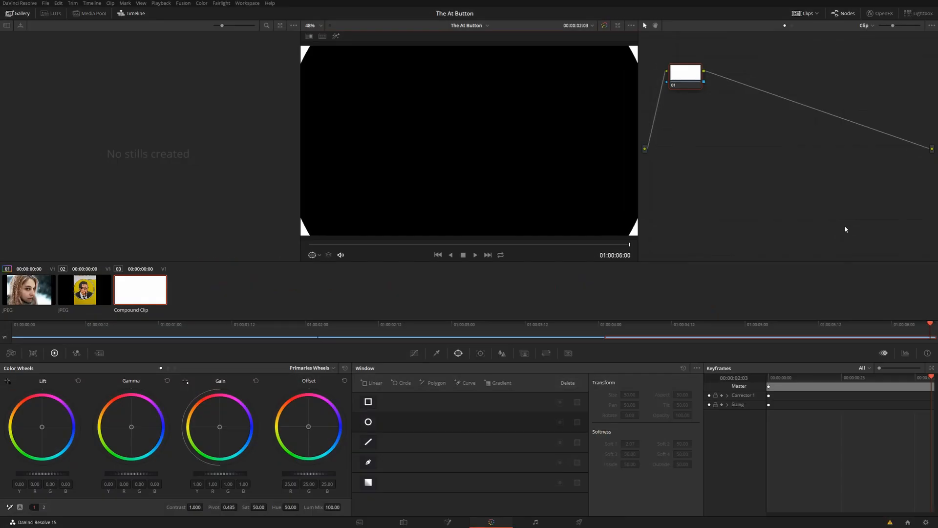
Step: Launch The @ Button from the Start menu by searching "the"
{"action": "left_click", "coordinate": [6, 522]}
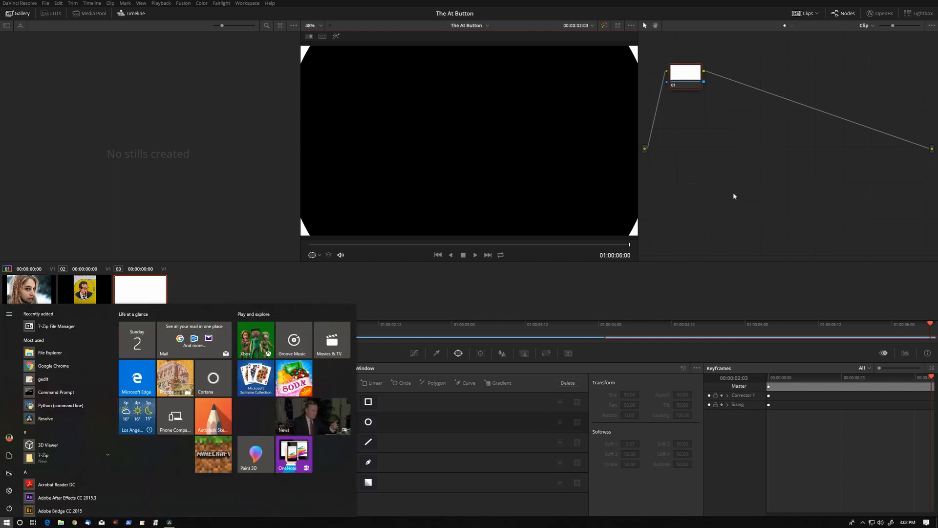
{"action": "type", "text": "the"}
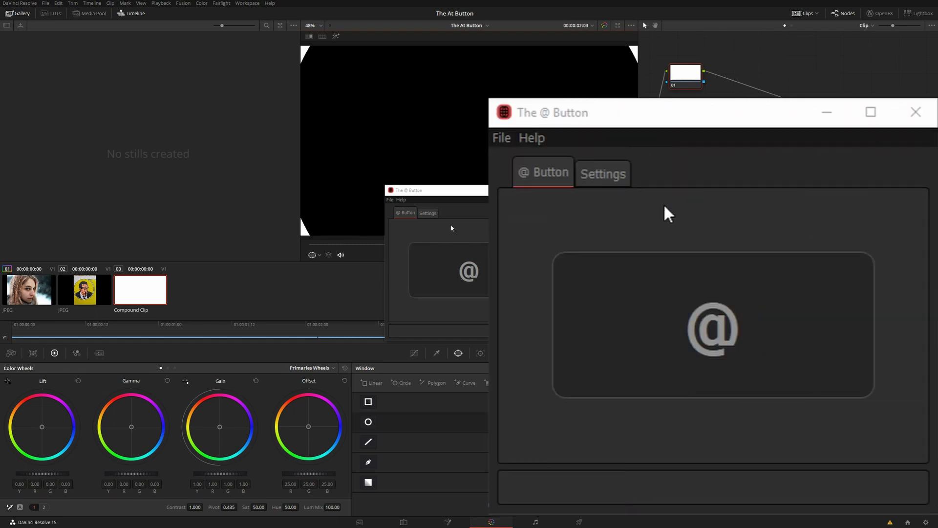
Step: Auto Scan the settings so the Resolve .gallery path fills in automatically
{"action": "left_click", "coordinate": [603, 173]}
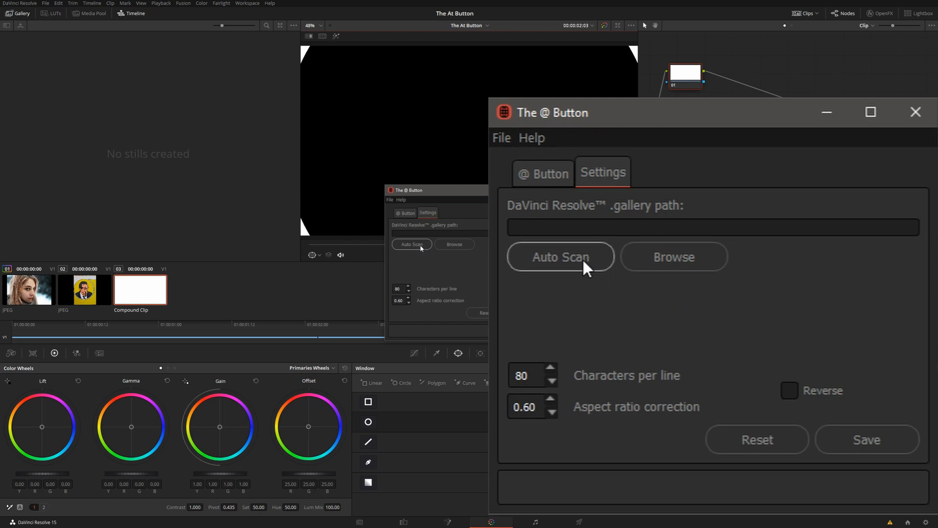
{"action": "left_click", "coordinate": [561, 256]}
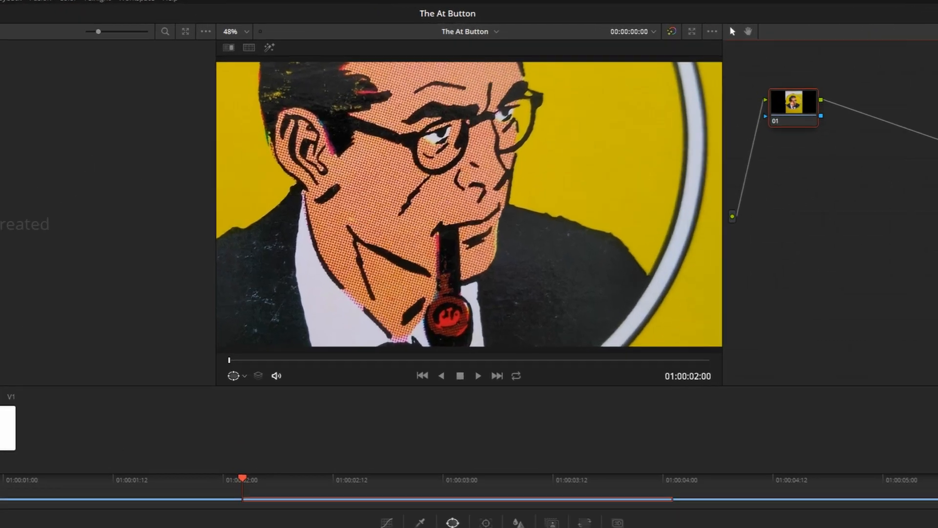
Step: Grab a still of the pipe-smoking man frame on clip 02 into the gallery
{"action": "right_click", "coordinate": [484, 251]}
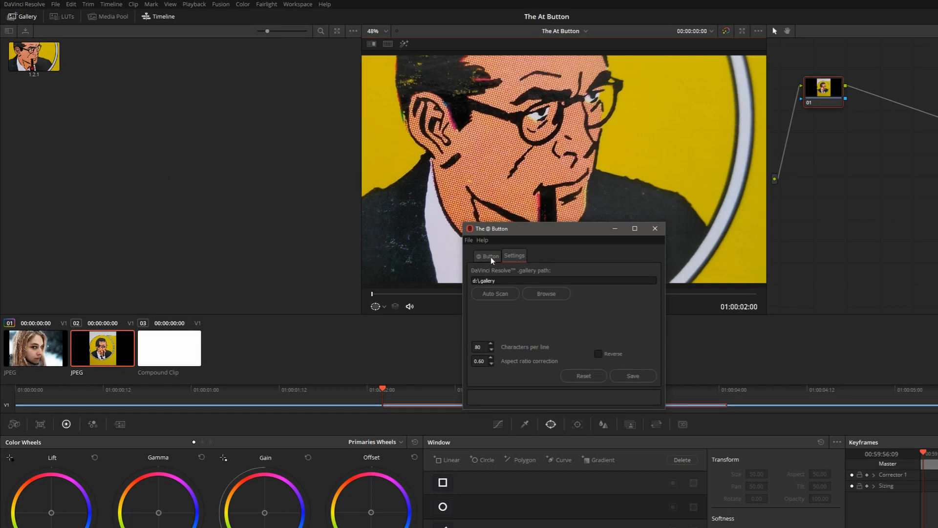
Step: Convert the new gallery still into an ASCII-art Screen Grab and close the preview
{"action": "left_click", "coordinate": [486, 256]}
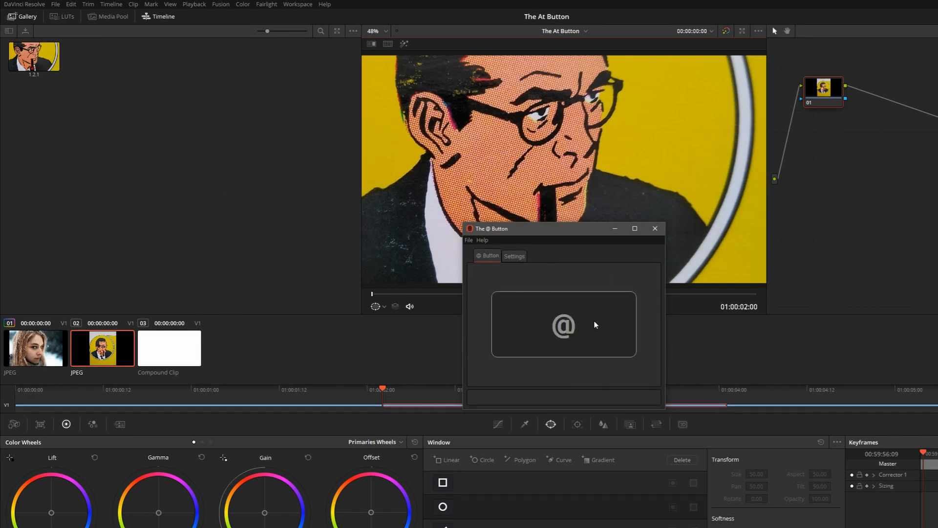
{"action": "left_click", "coordinate": [562, 324]}
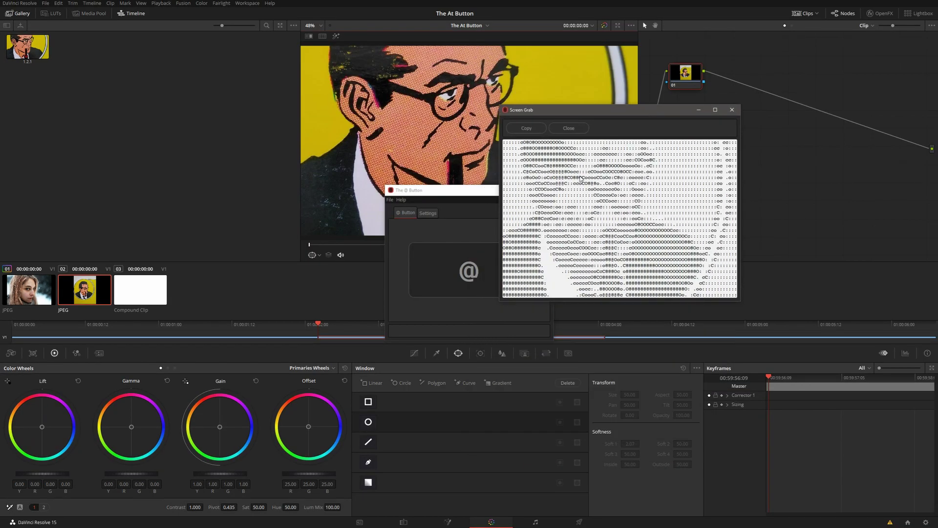
{"action": "mouse_move", "coordinate": [585, 217]}
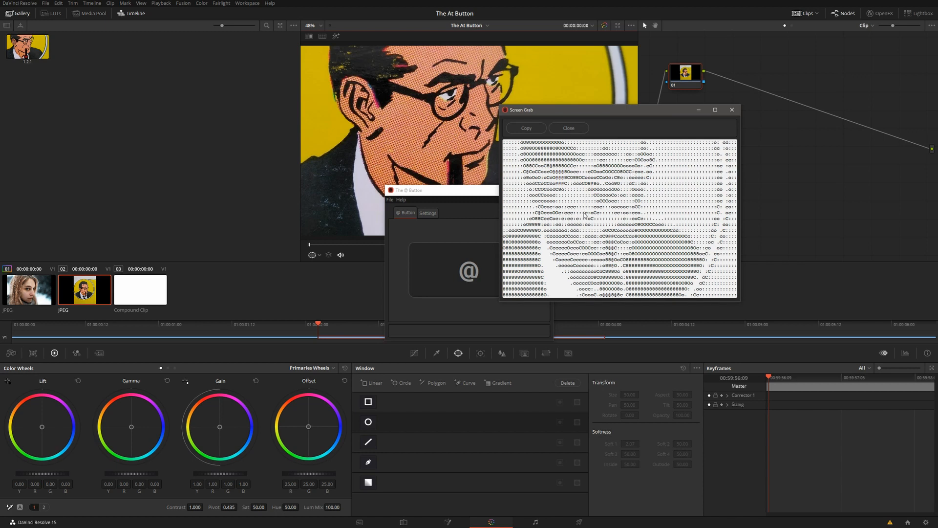
{"action": "left_click", "coordinate": [428, 213]}
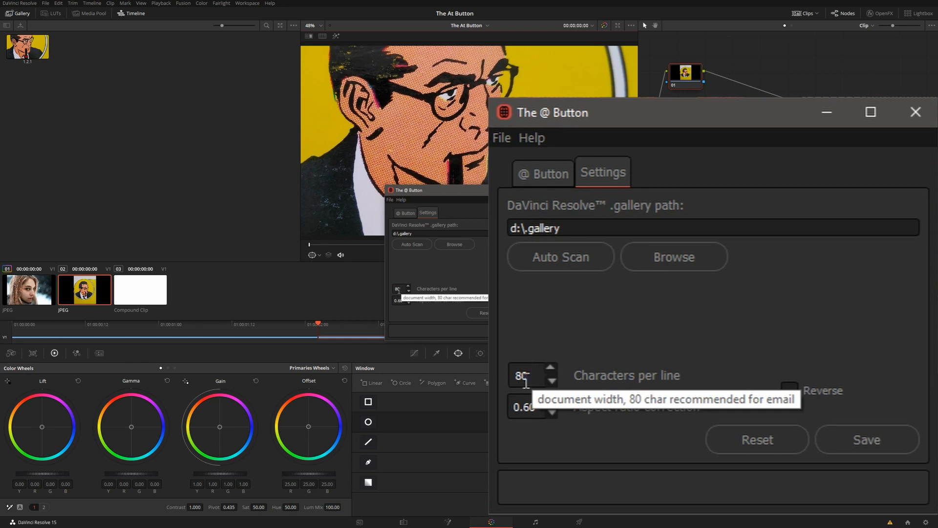
Step: Regenerate the portrait at 160 characters per line and close the wider preview
{"action": "type", "text": "160"}
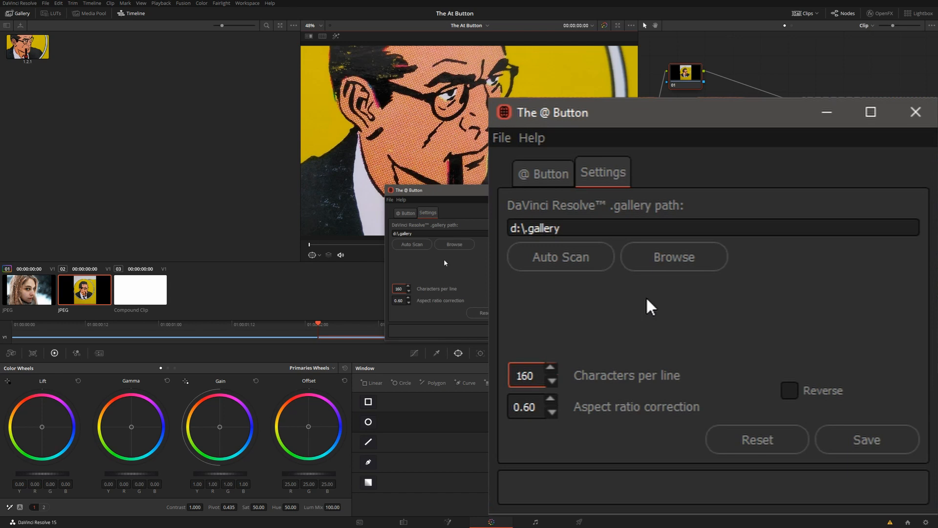
{"action": "left_click", "coordinate": [543, 172]}
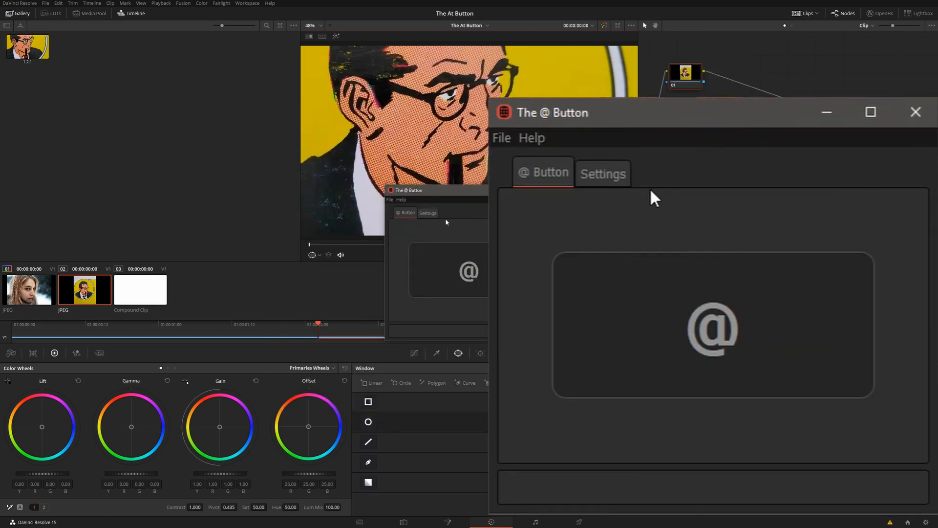
{"action": "left_click", "coordinate": [601, 172]}
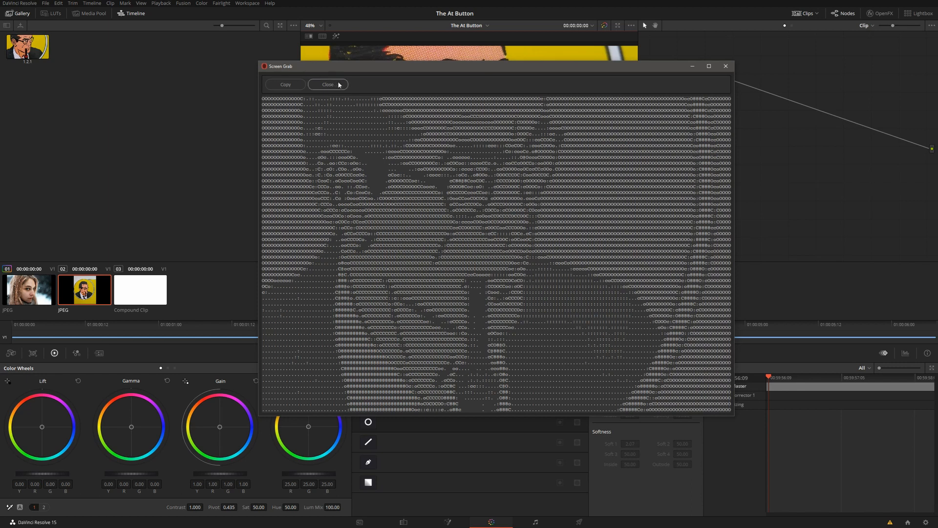
{"action": "left_click", "coordinate": [328, 84]}
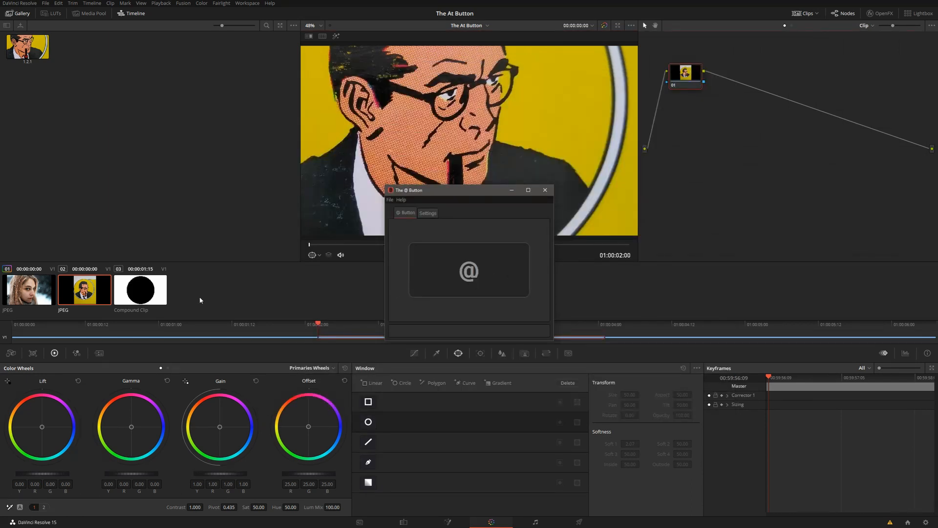
Step: Scrub clip 03 to the black-circle frame and grab a still of it into the gallery
{"action": "left_click", "coordinate": [545, 189]}
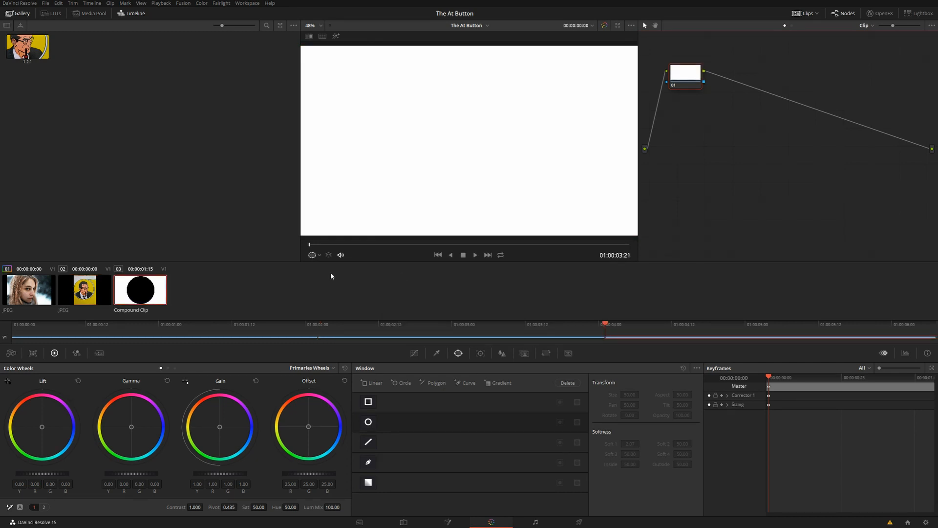
{"action": "left_click_drag", "start_coordinate": [604, 337], "coordinate": [622, 337]}
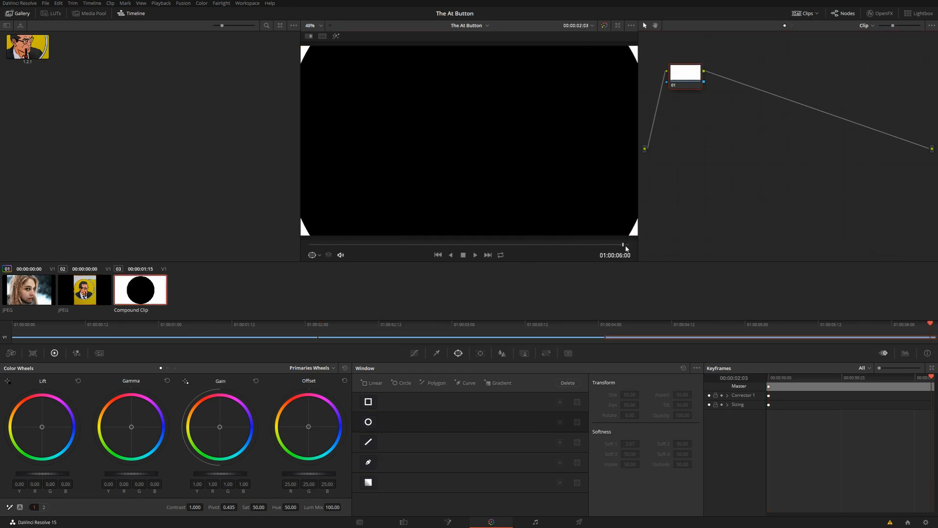
{"action": "right_click", "coordinate": [575, 160]}
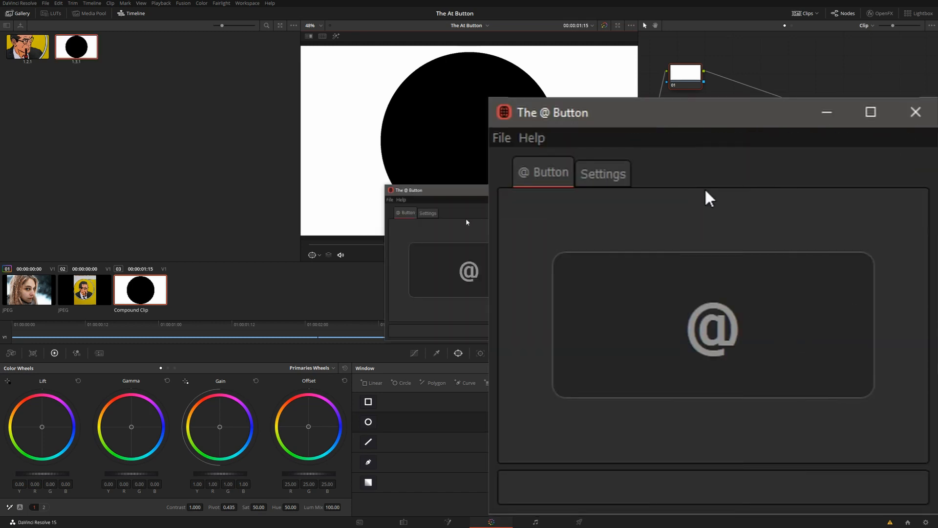
{"action": "left_click", "coordinate": [601, 172]}
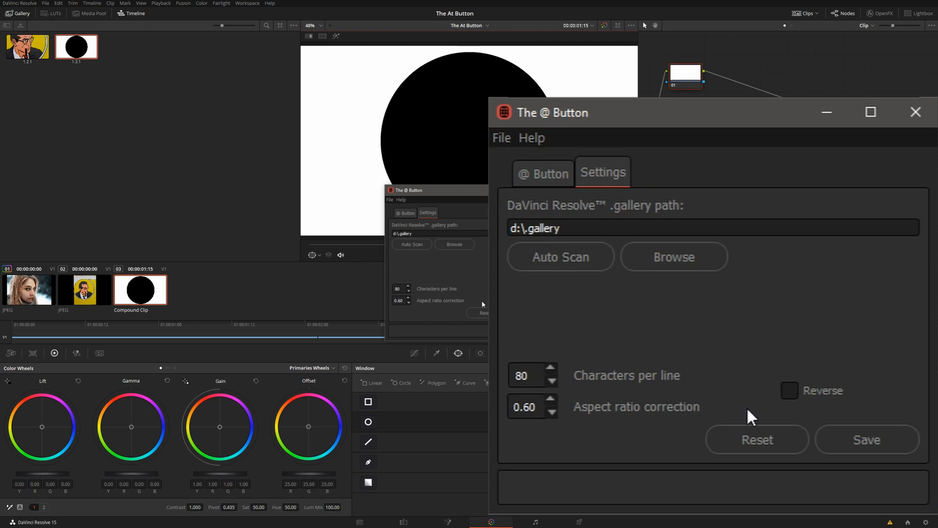
Step: Edit the aspect ratio correction toward 0.5 and generate the circle's ASCII art
{"action": "left_click", "coordinate": [529, 407]}
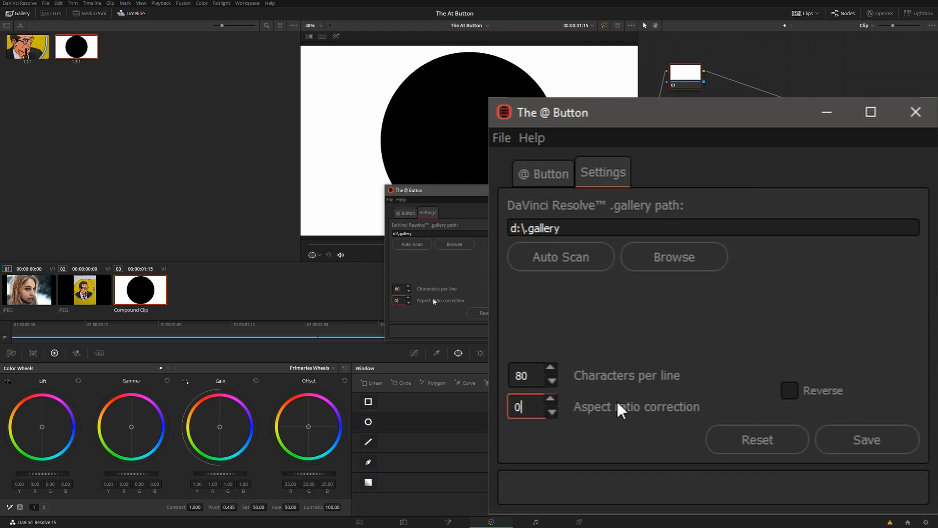
{"action": "type", "text": ".5"}
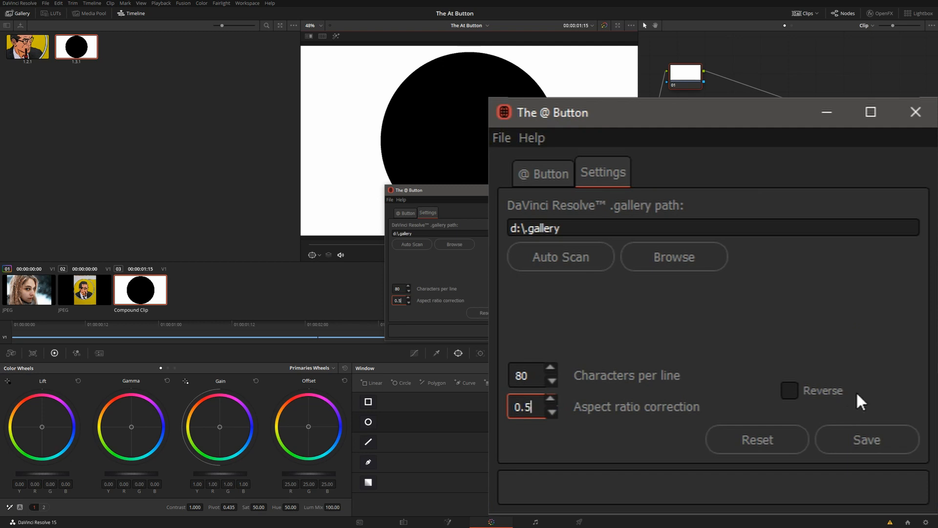
{"action": "left_click", "coordinate": [544, 171]}
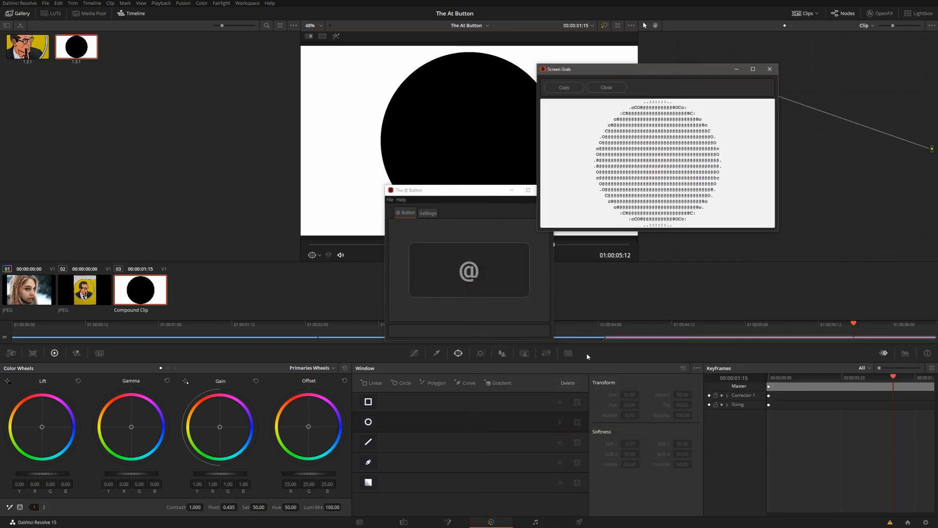
Step: Regenerate the circle at 0.5 correction and set the previews side by side to compare roundness
{"action": "left_click", "coordinate": [428, 213]}
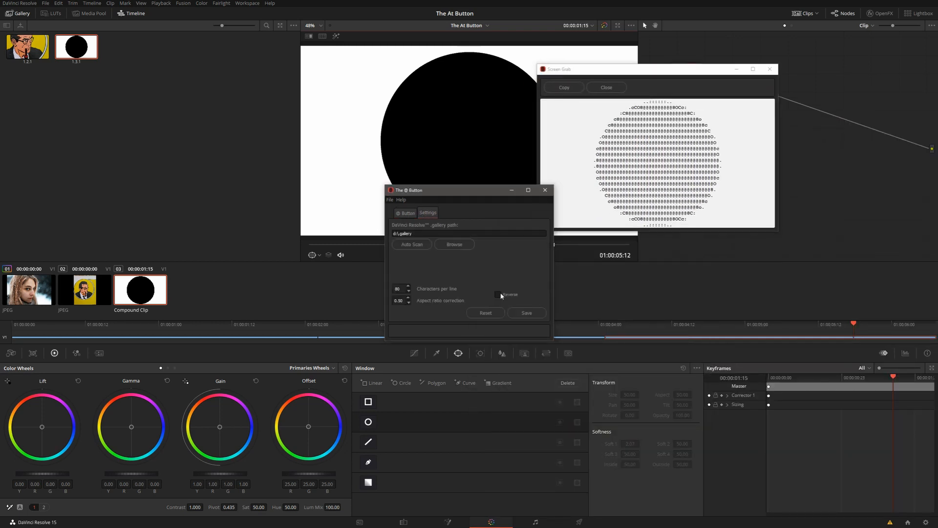
{"action": "left_click", "coordinate": [406, 298]}
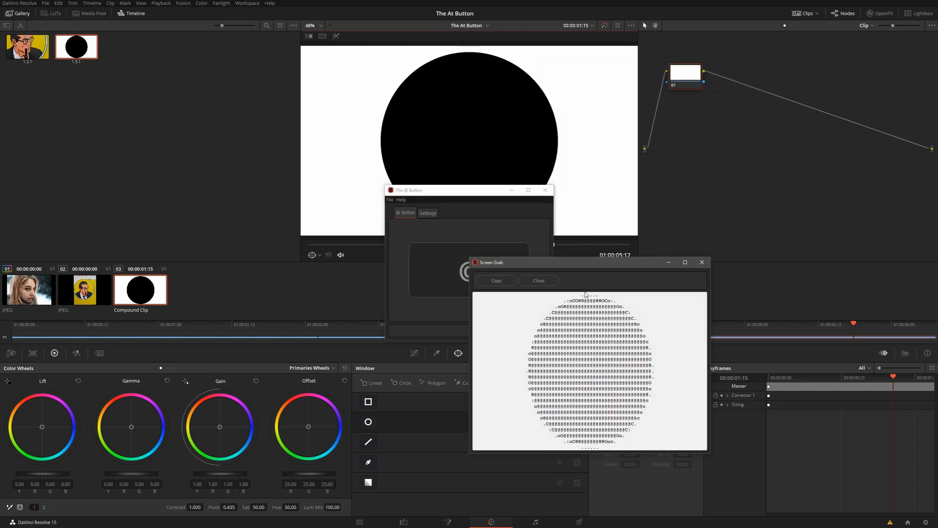
{"action": "left_click_drag", "start_coordinate": [490, 262], "coordinate": [546, 126]}
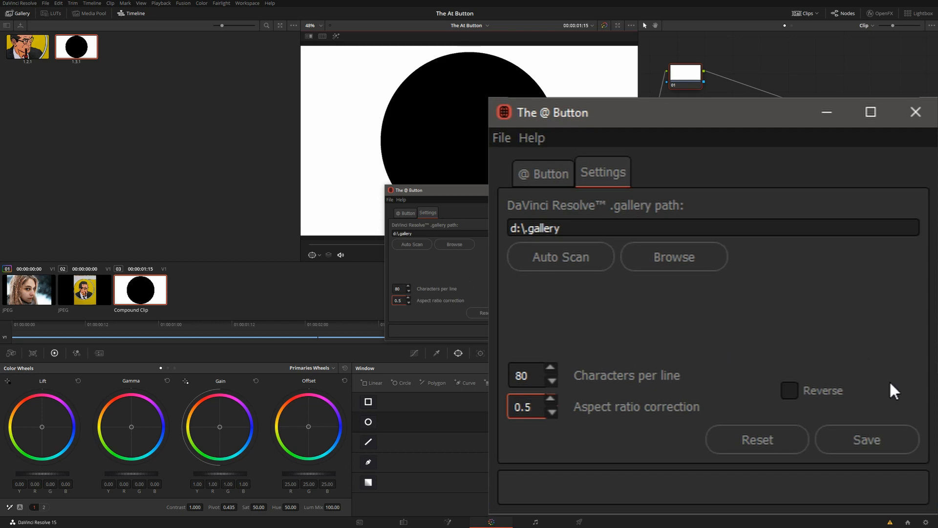
Step: Generate the woman's portrait at 120 characters per line and copy the ASCII text
{"action": "left_click", "coordinate": [868, 440]}
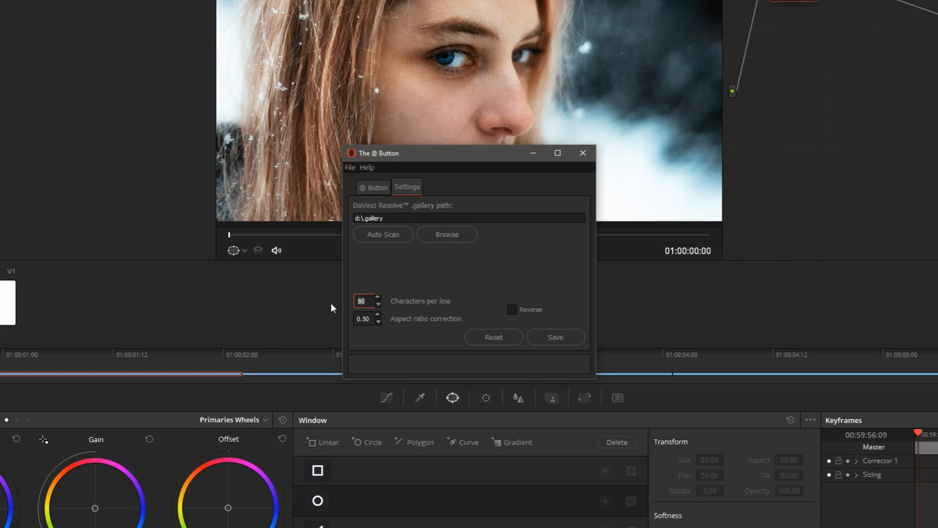
{"action": "type", "text": "120"}
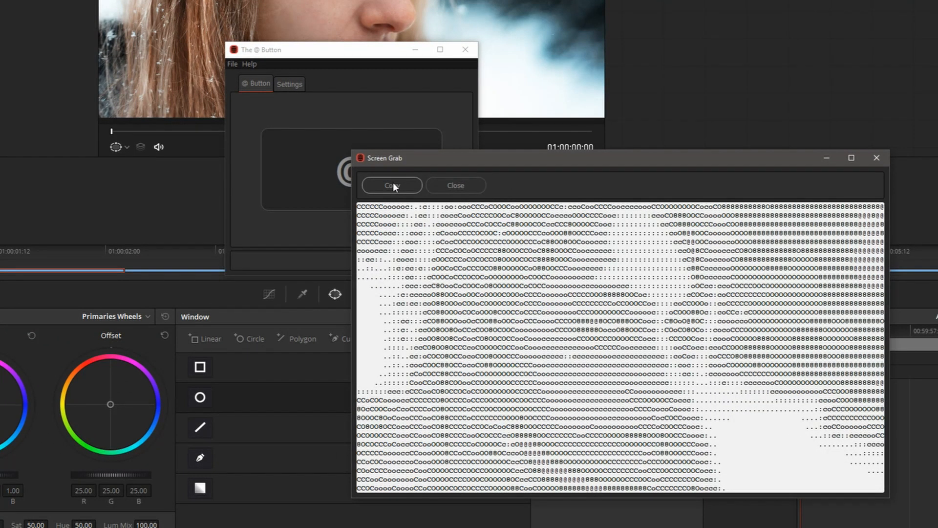
{"action": "left_click_drag", "start_coordinate": [580, 258], "coordinate": [756, 420]}
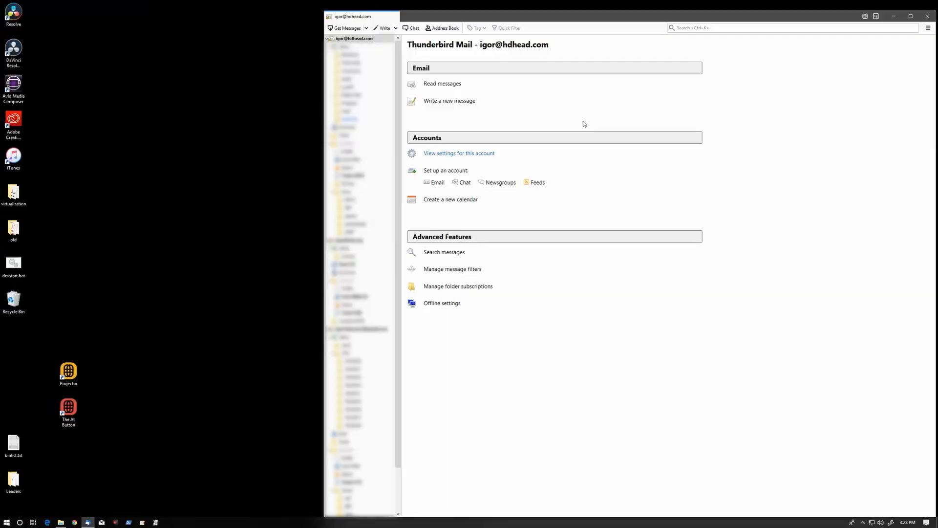
Step: Write a new message, paste the ASCII art and set it in Fixed Width font
{"action": "left_click", "coordinate": [450, 101]}
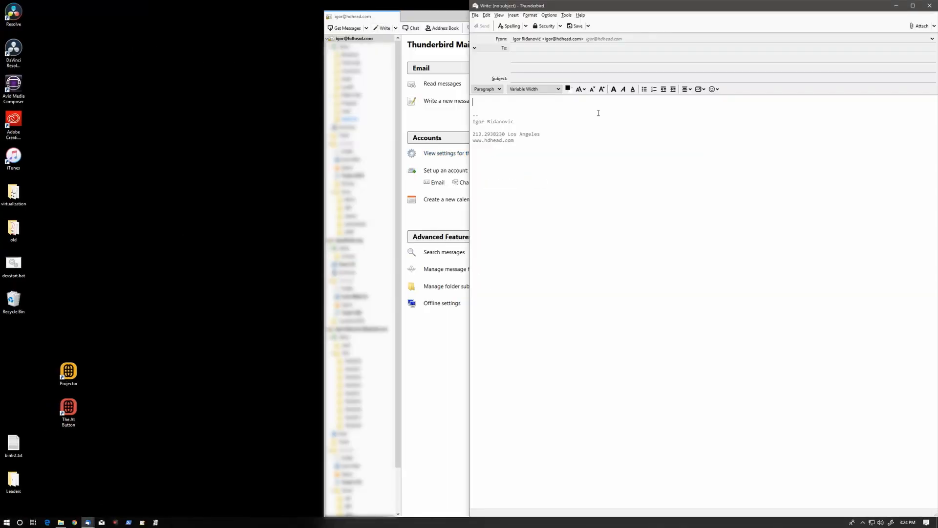
{"action": "key", "text": "ctrl+v"}
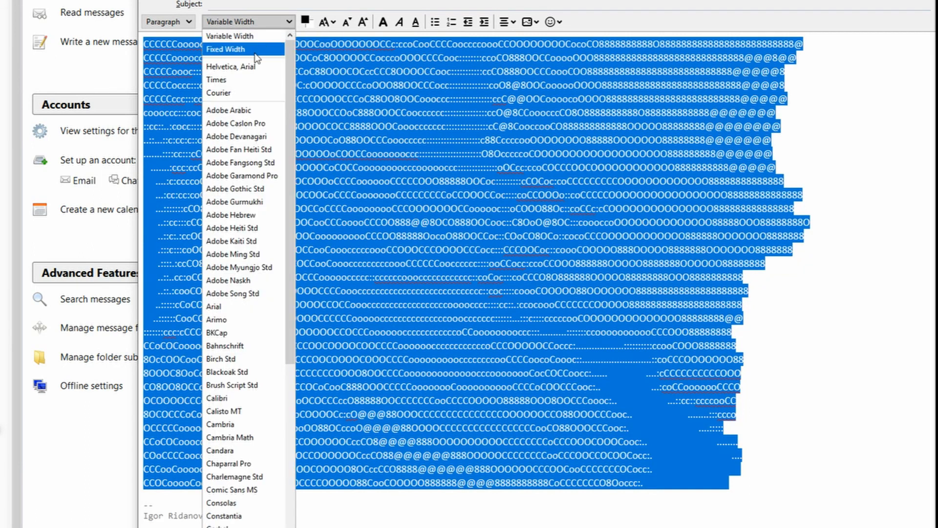
{"action": "left_click", "coordinate": [226, 49]}
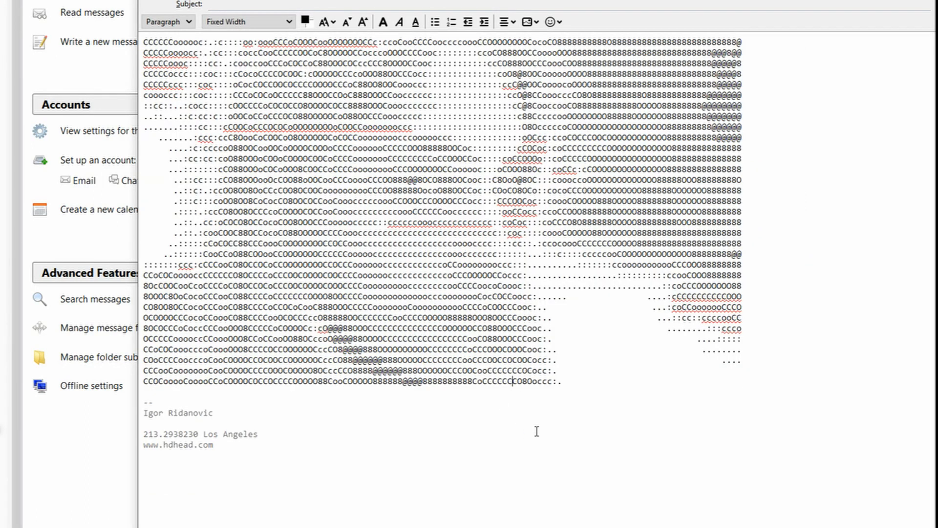